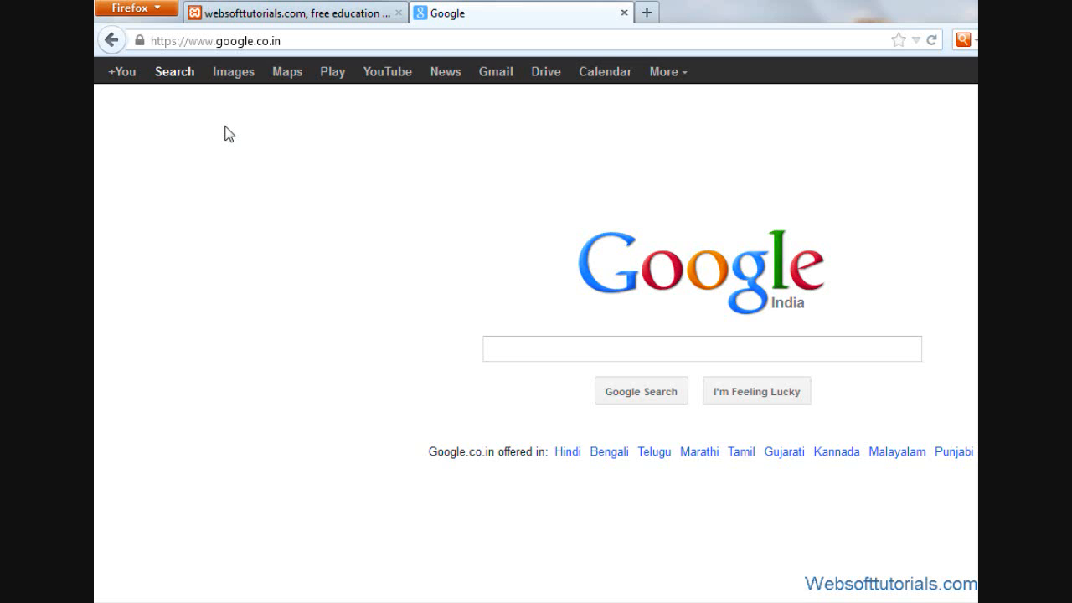
Search Google for 'zen coding download'.
click(701, 348)
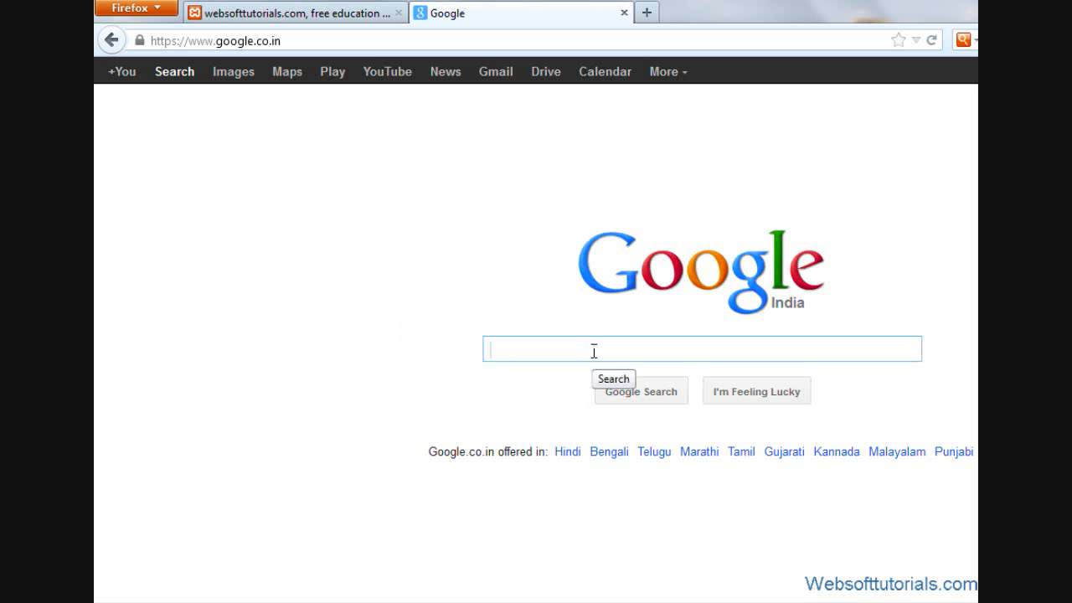
text(zen)
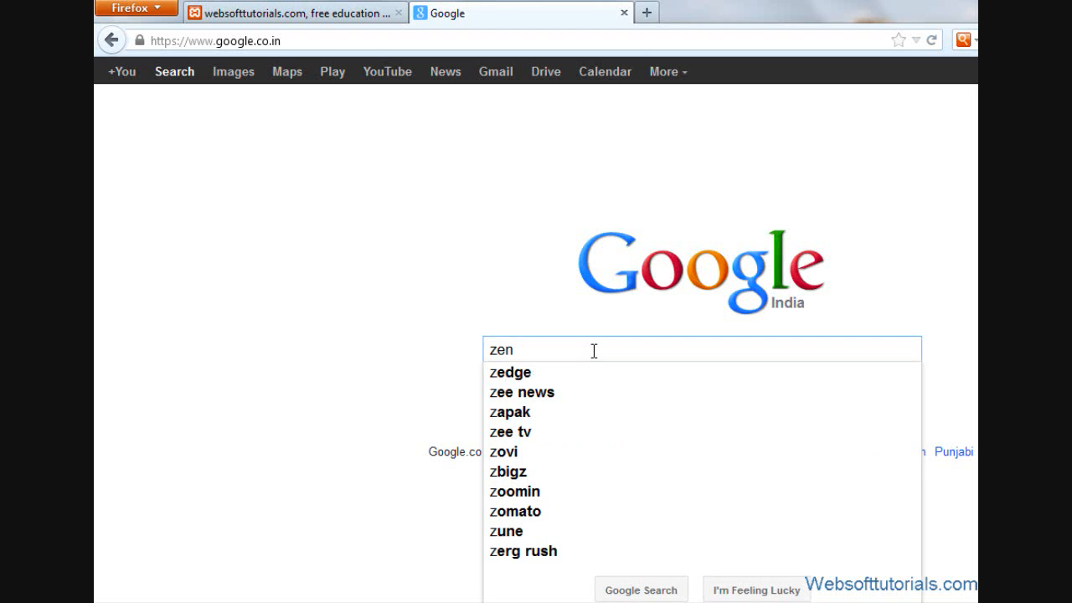
text(coding)
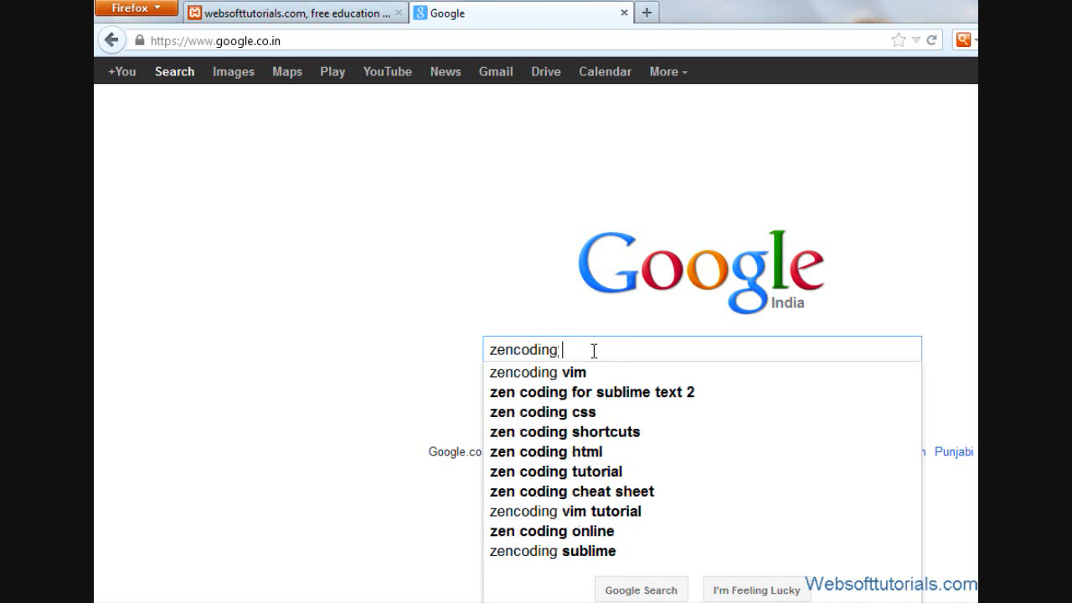
text(doe)
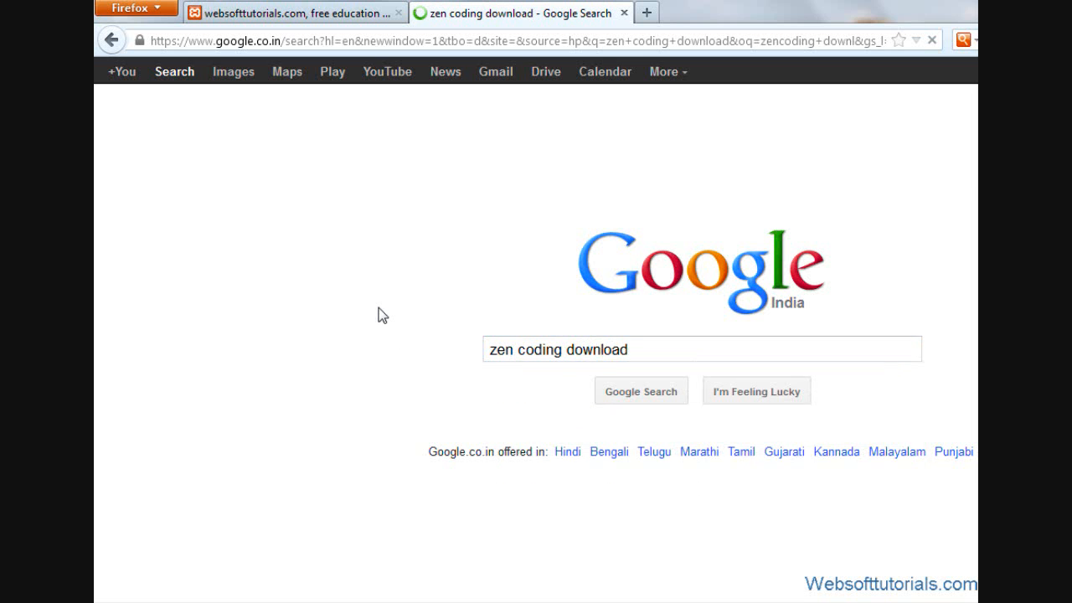
click(641, 390)
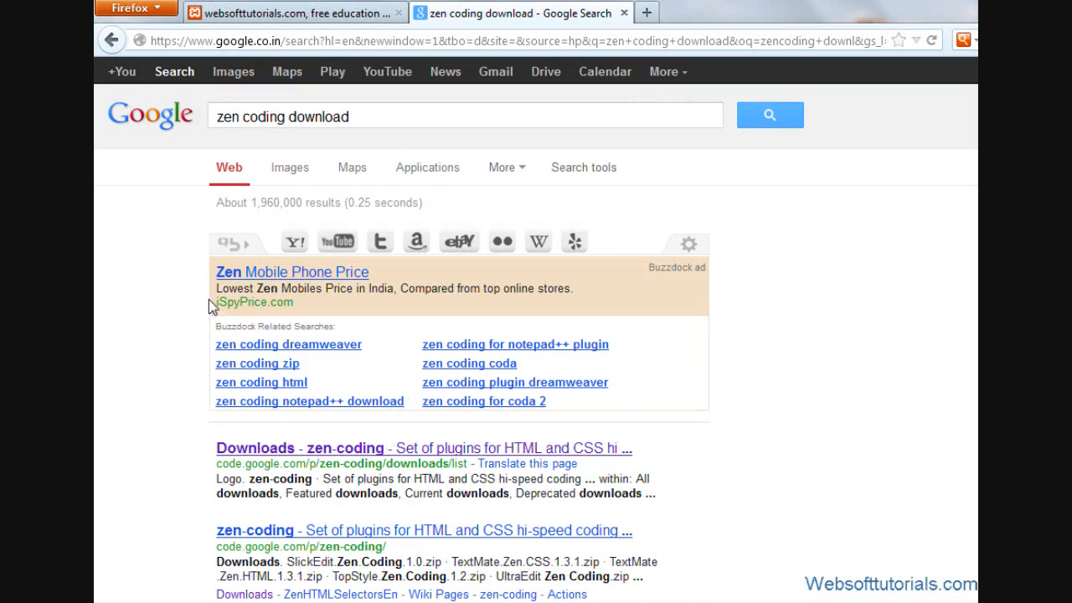
mouse_move(256, 456)
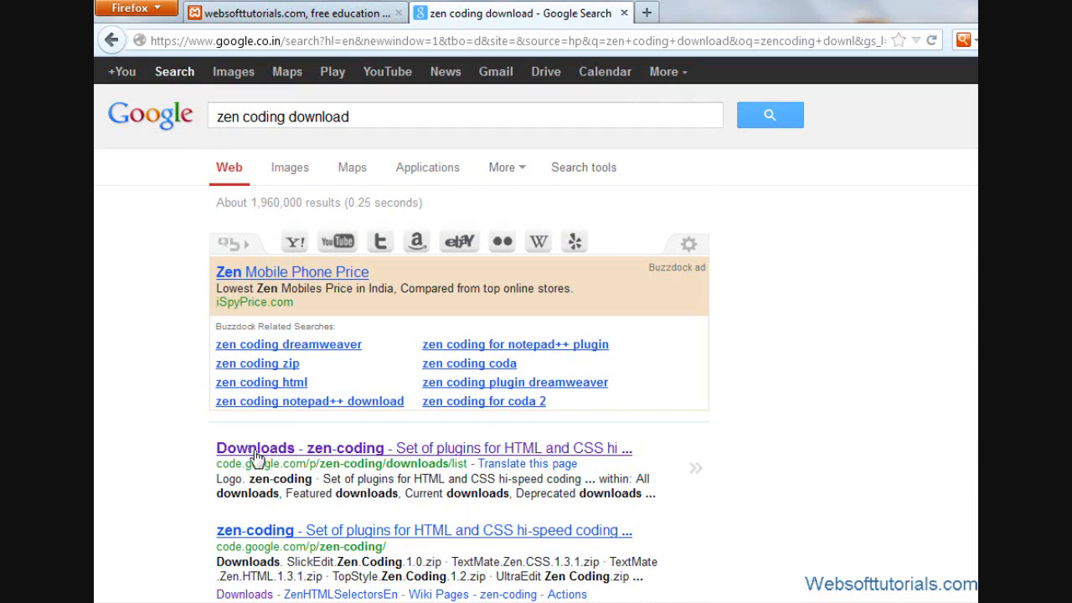
Open the zen-coding Downloads result and scroll to the Notepad++ v0.7 package.
click(255, 447)
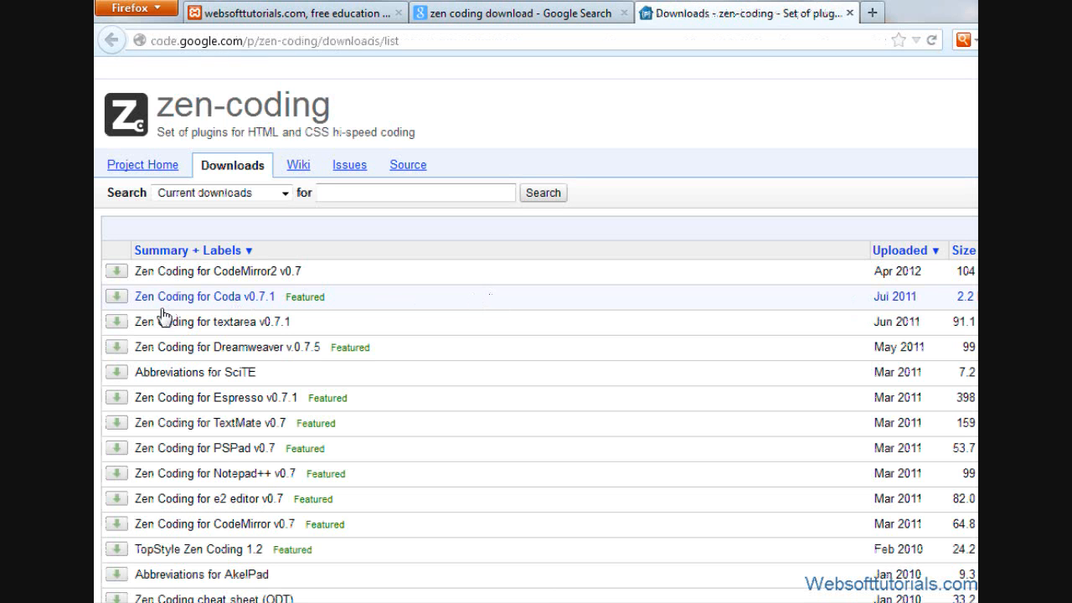
mouse_move(153, 354)
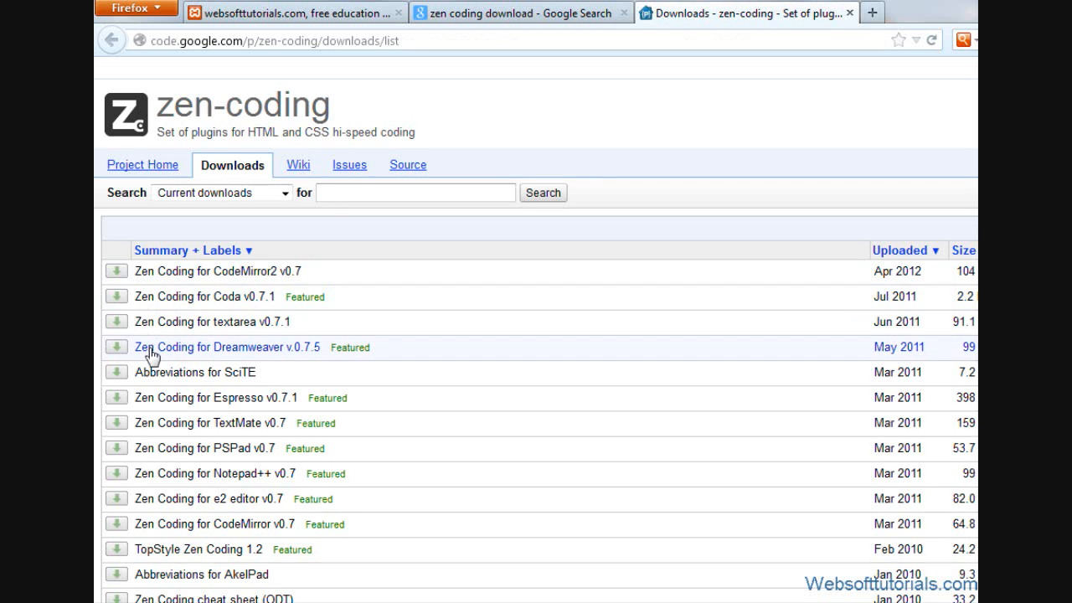
mouse_move(201, 296)
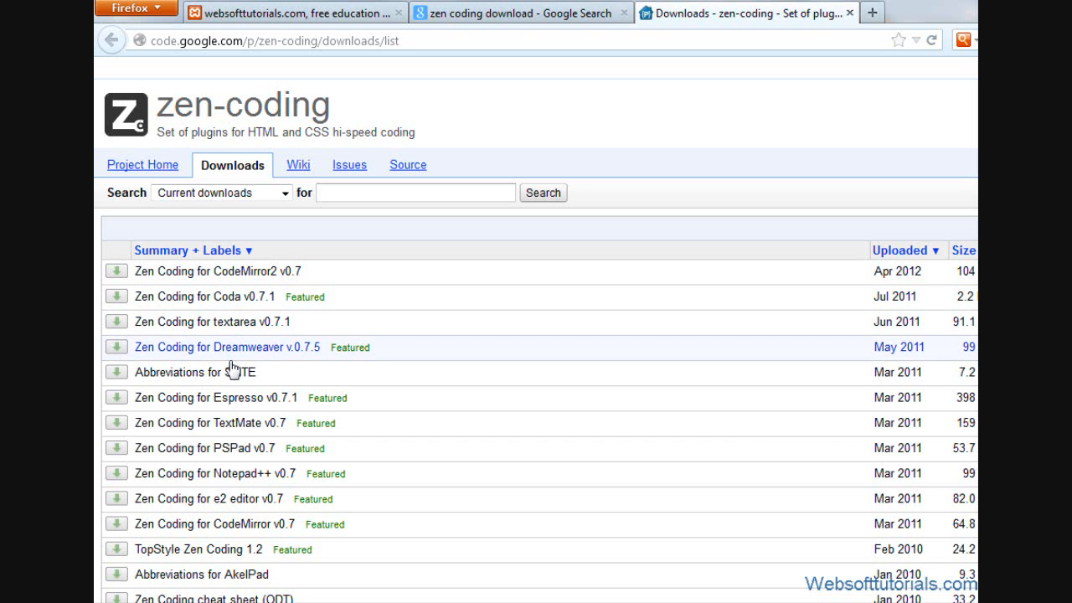
mouse_move(163, 403)
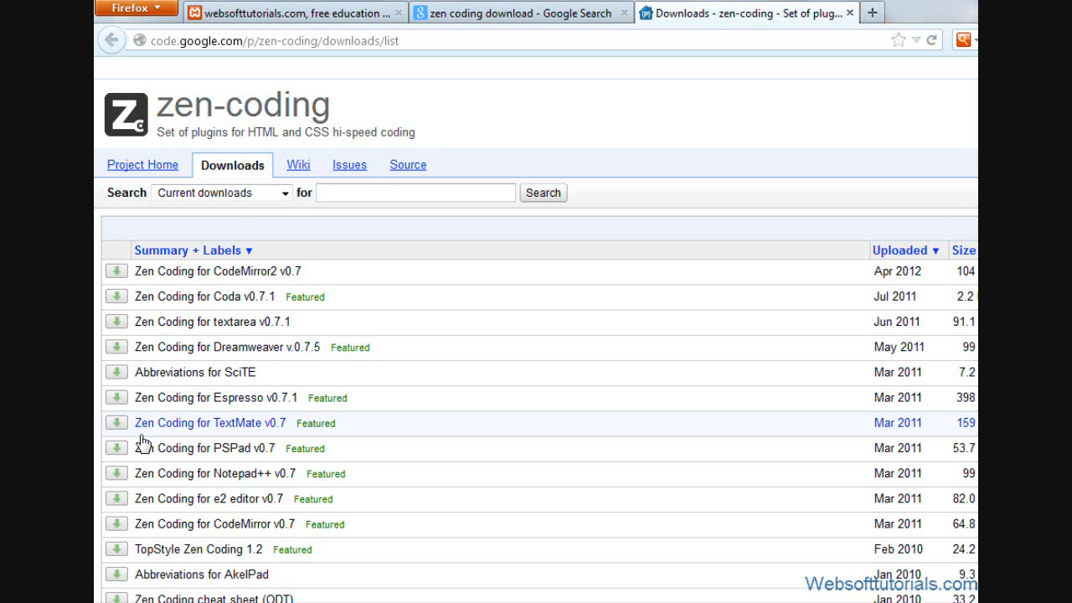
scroll(down, 3)
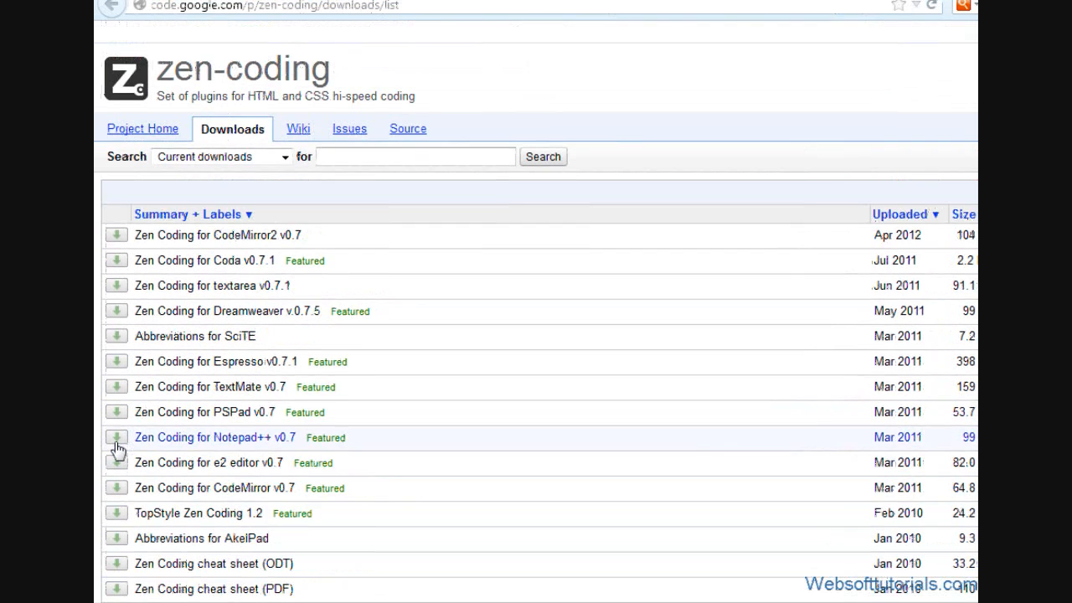
scroll(down, 3)
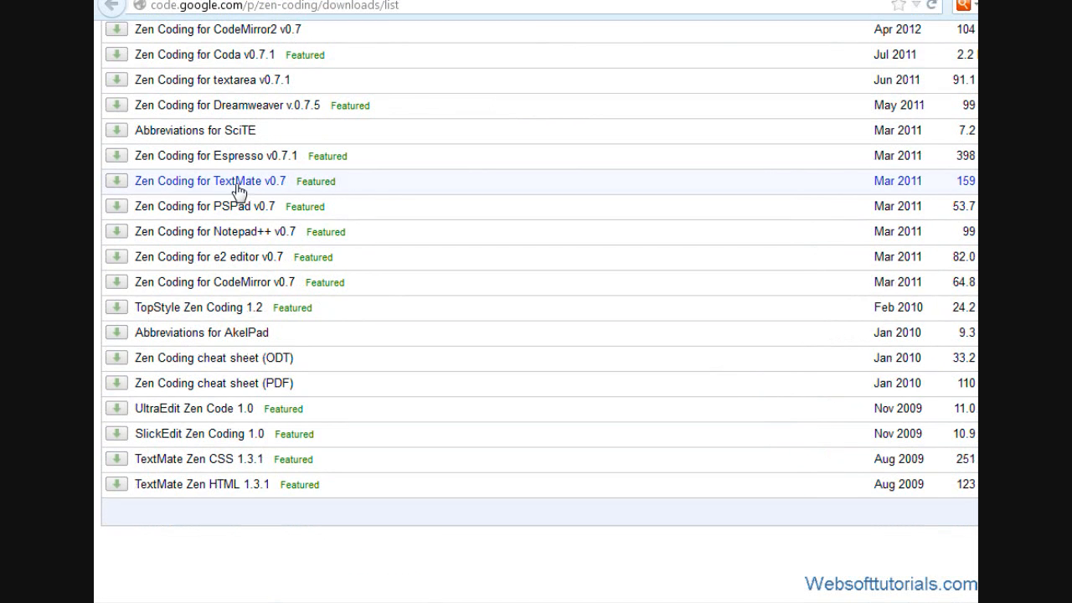
mouse_move(232, 231)
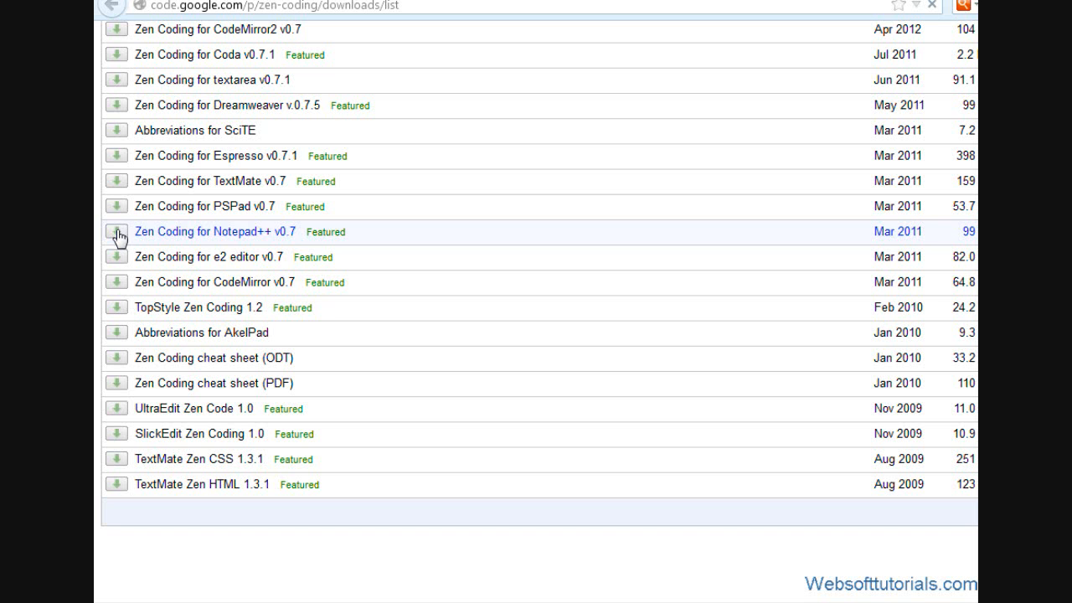
Save the Zen Coding for Notepad++ v0.7 zip and open its containing folder.
click(117, 234)
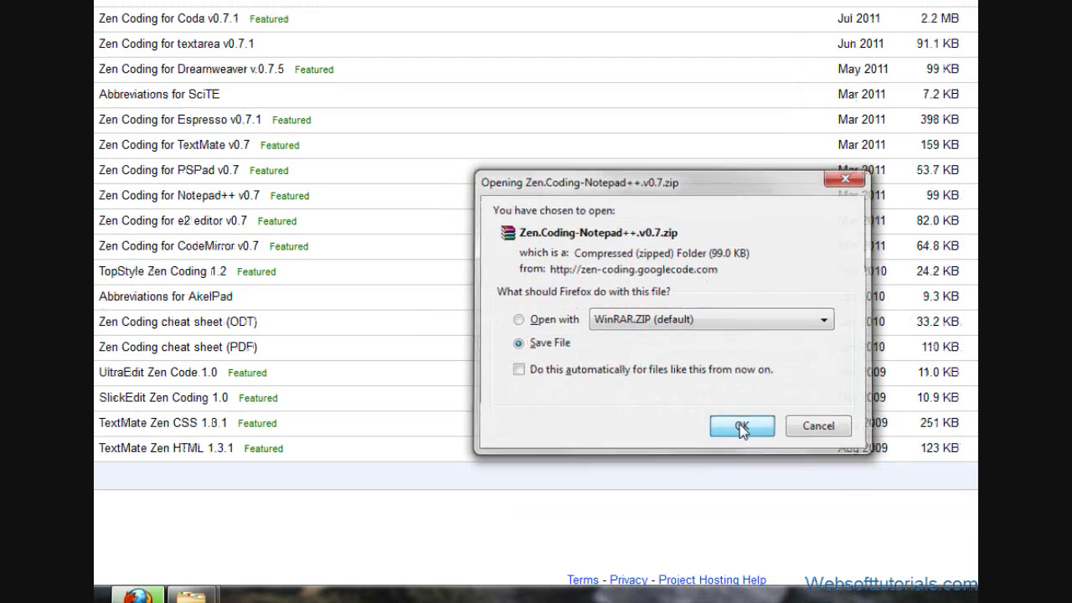
click(741, 426)
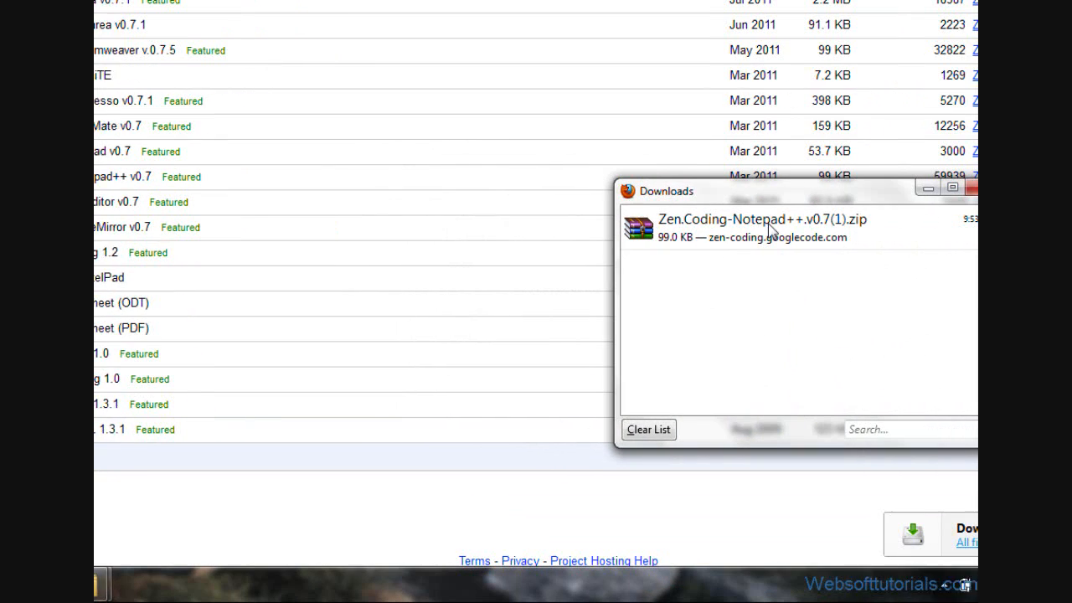
right_click(754, 226)
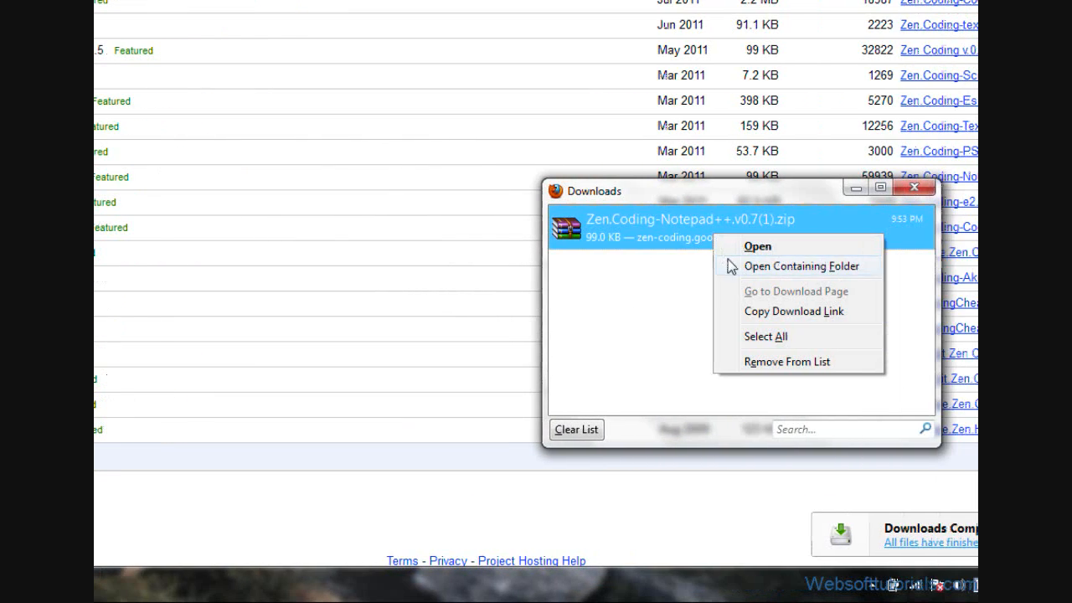
click(801, 266)
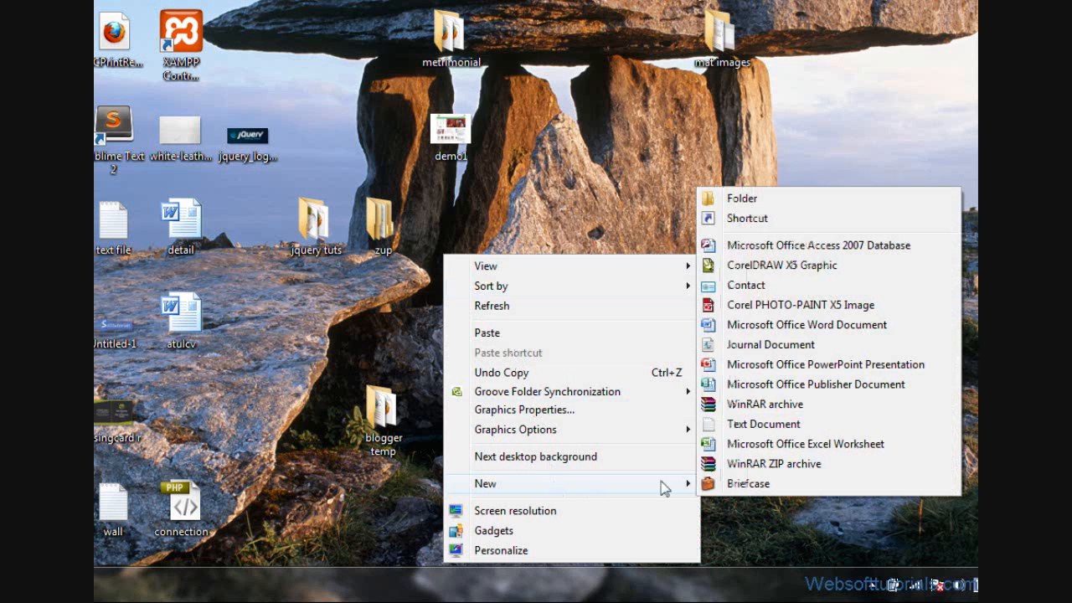
Create a desktop folder named 'zen coding' for the plugin zip.
click(740, 198)
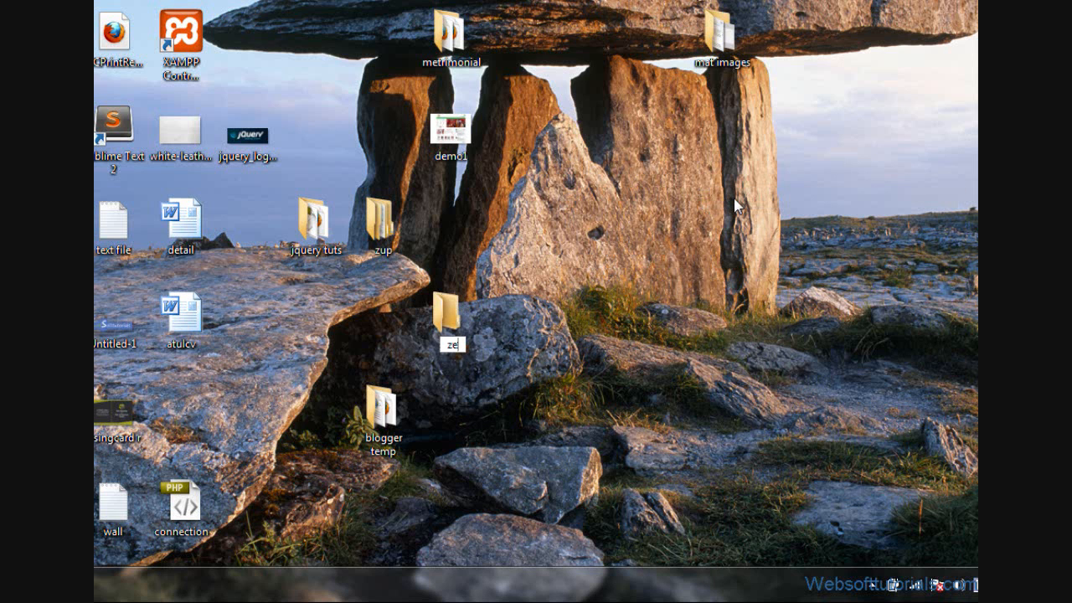
text(zen coding)
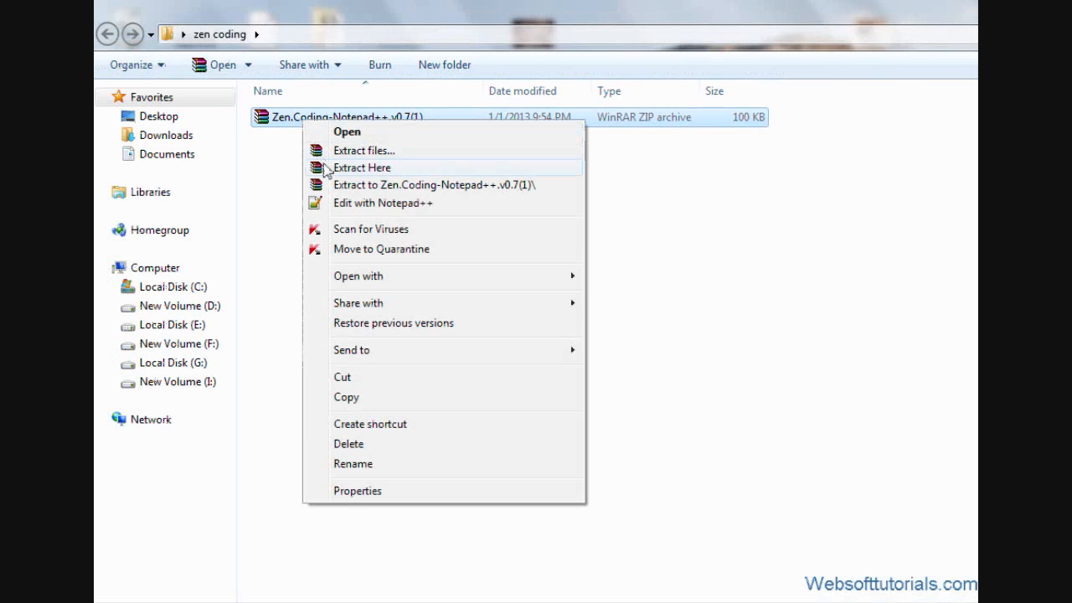
Extract the zip, read the readme, and select NppScripting with NppScripting.dll.
click(362, 167)
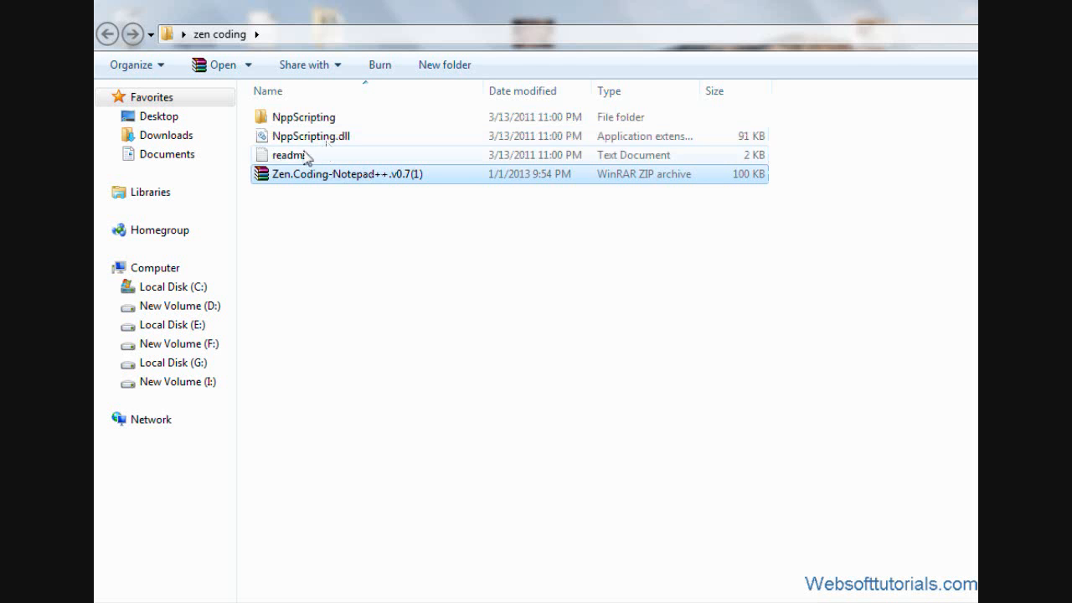
double_click(288, 155)
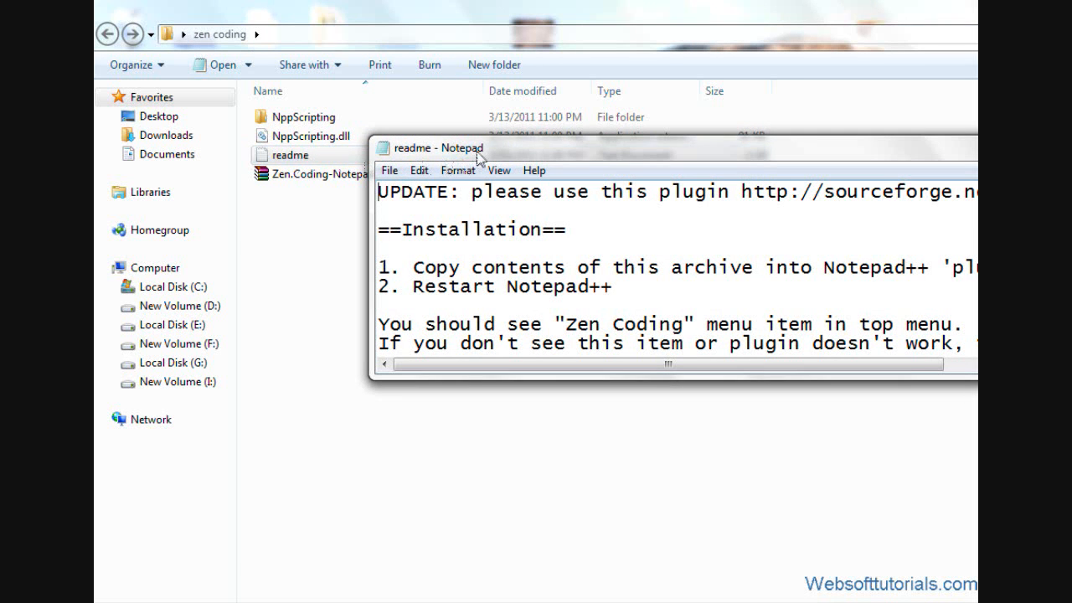
double_click(430, 148)
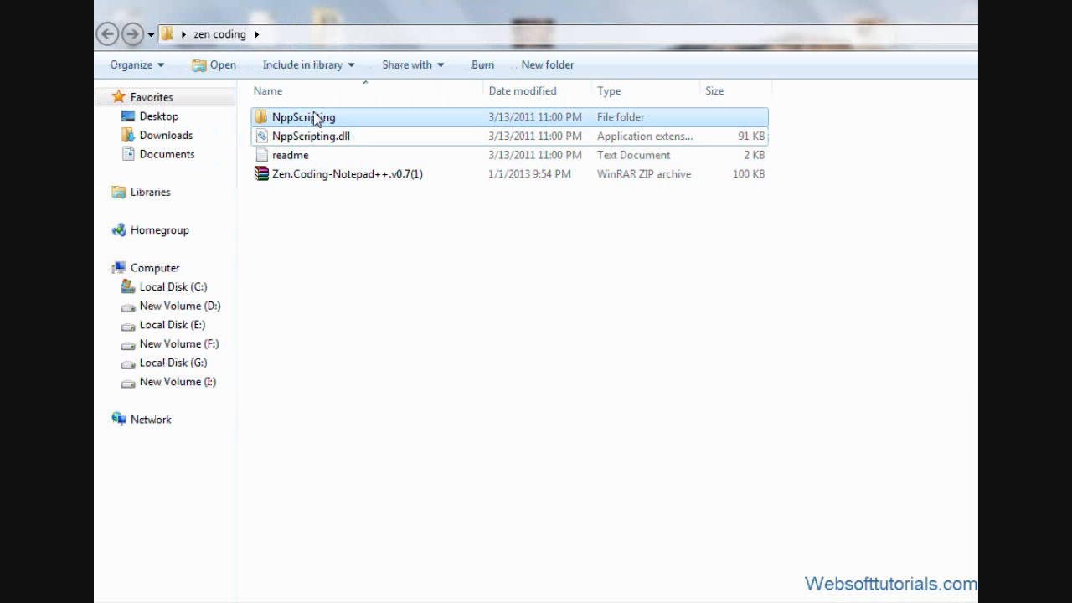
click(312, 135)
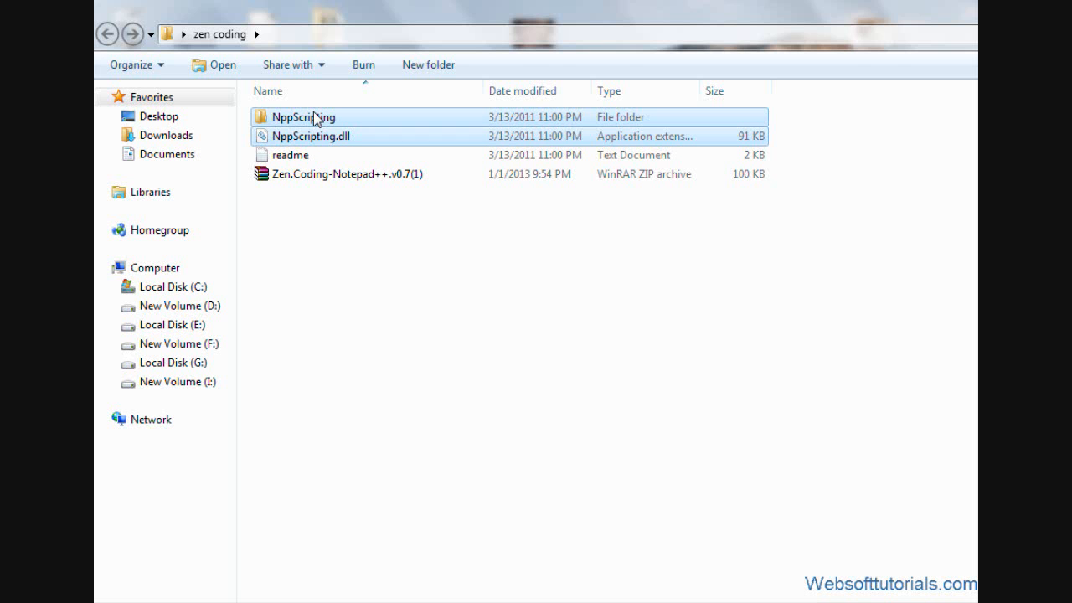
click(115, 582)
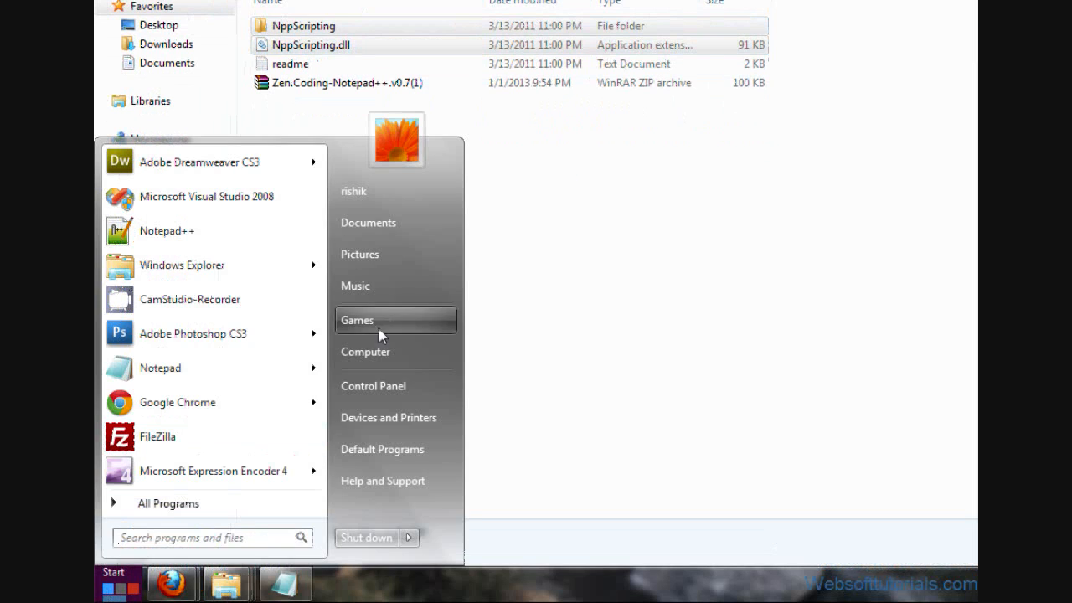
Navigate to C:\Program Files\Notepad++\plugins in Windows Explorer.
click(365, 351)
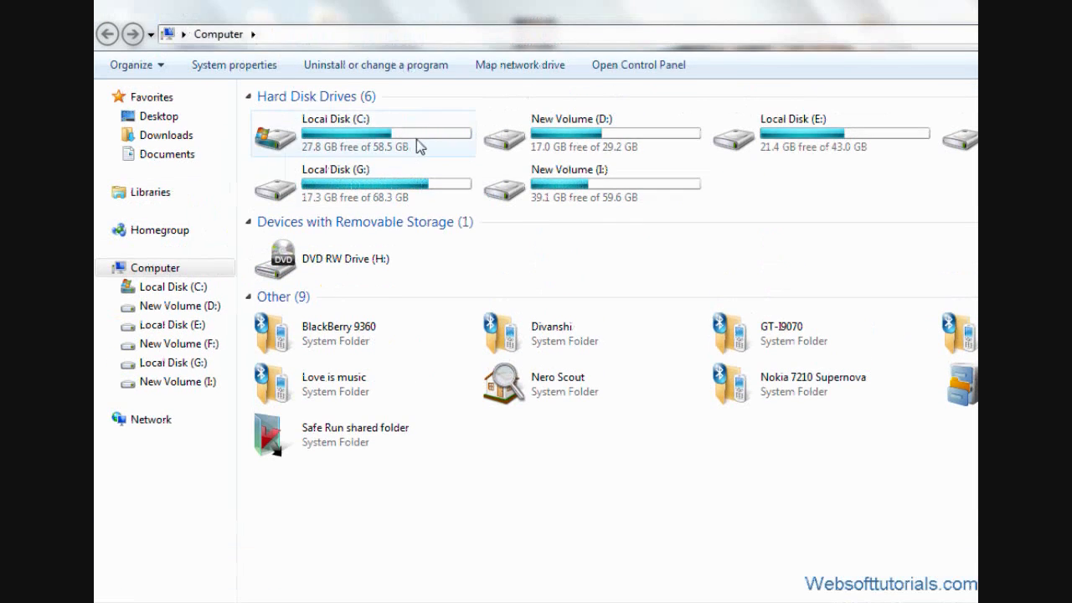
double_click(335, 134)
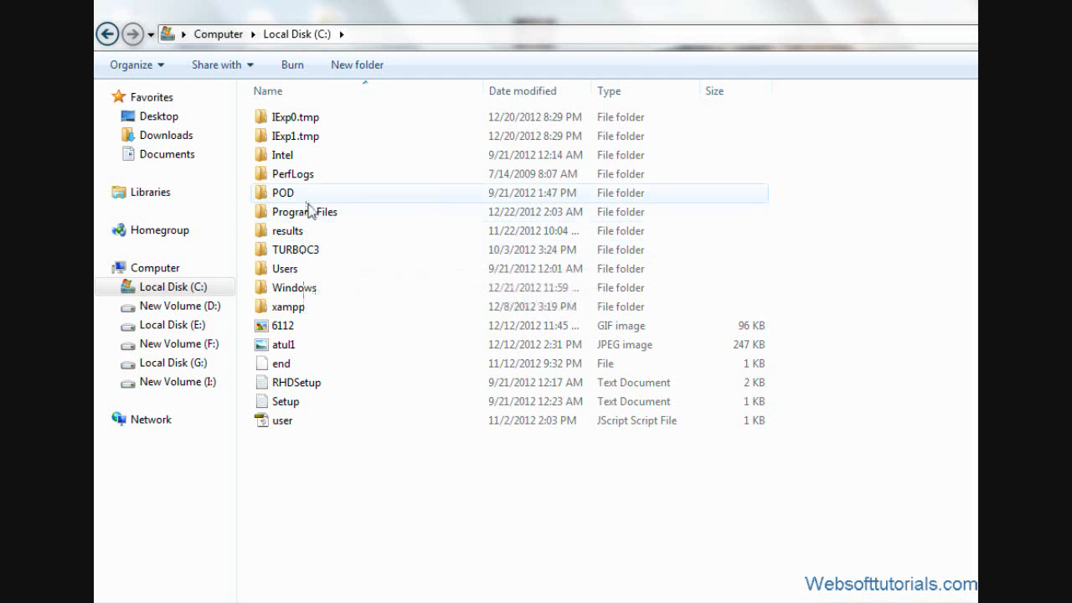
double_click(305, 211)
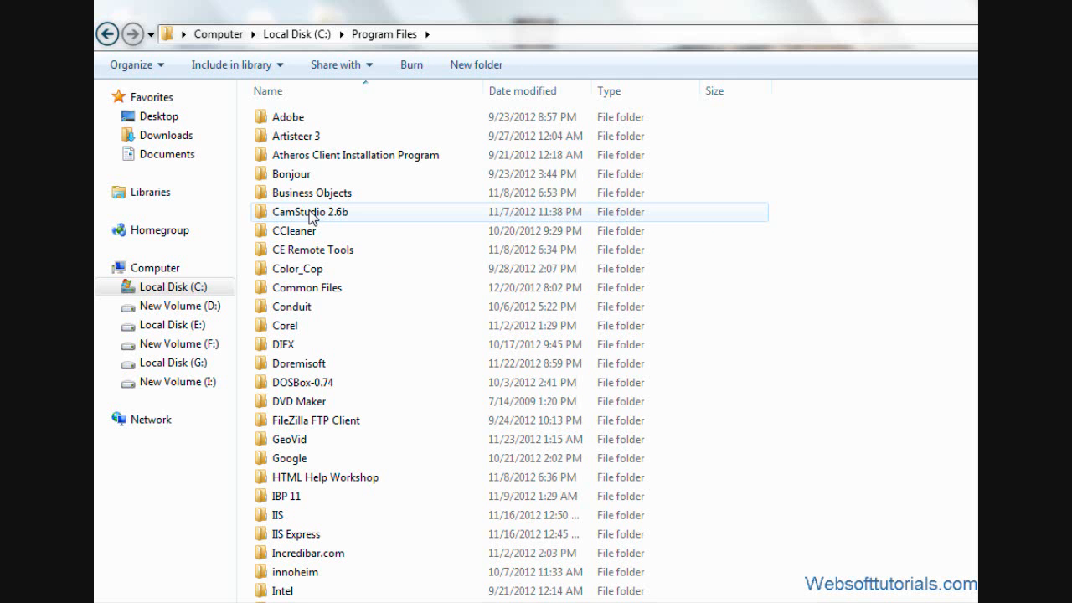
scroll(down, 3)
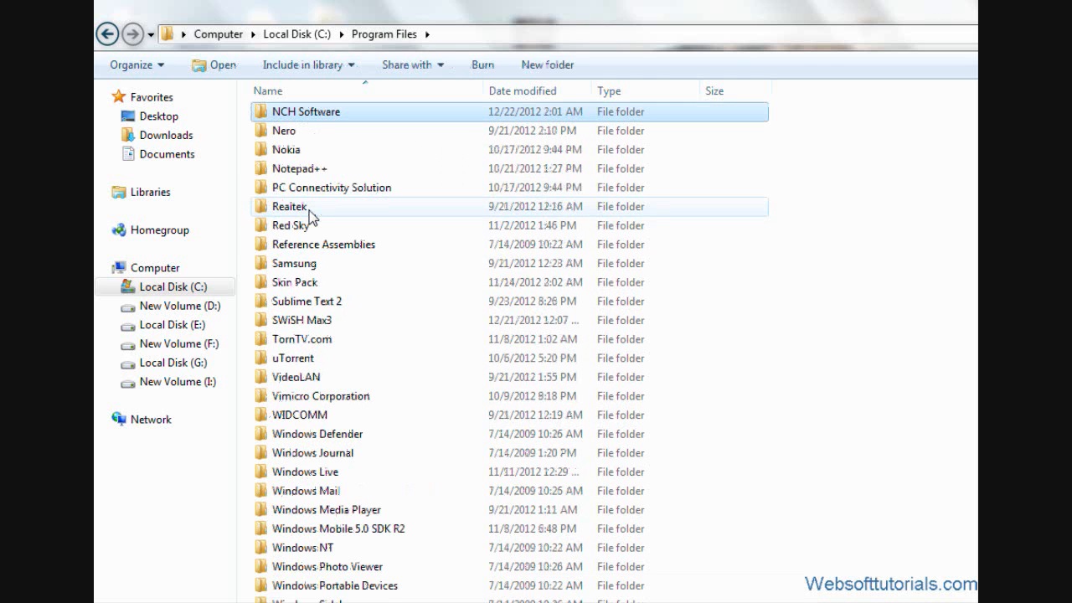
double_click(298, 168)
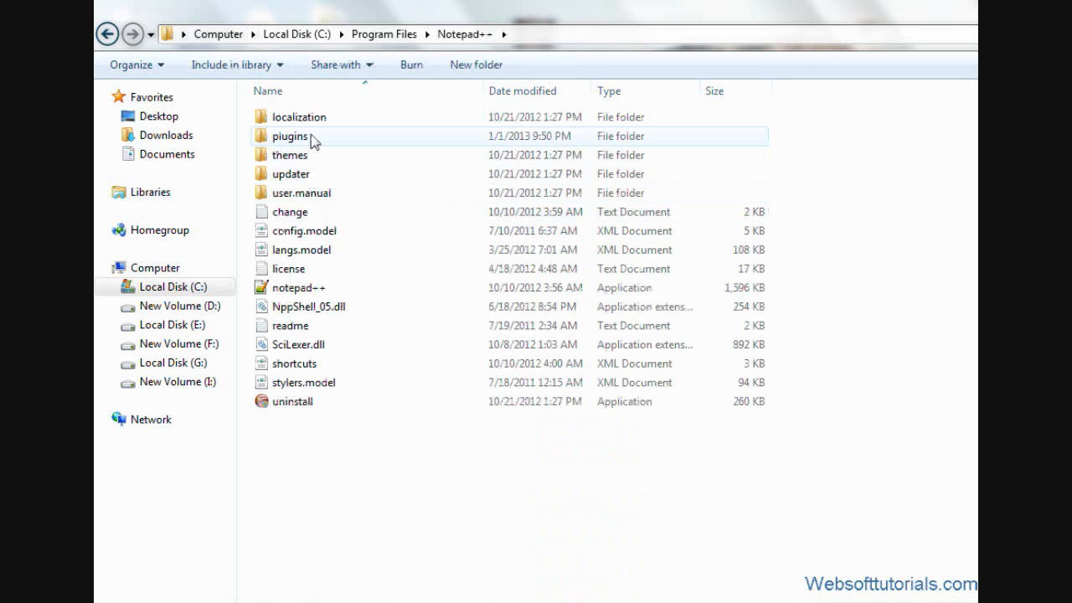
double_click(290, 136)
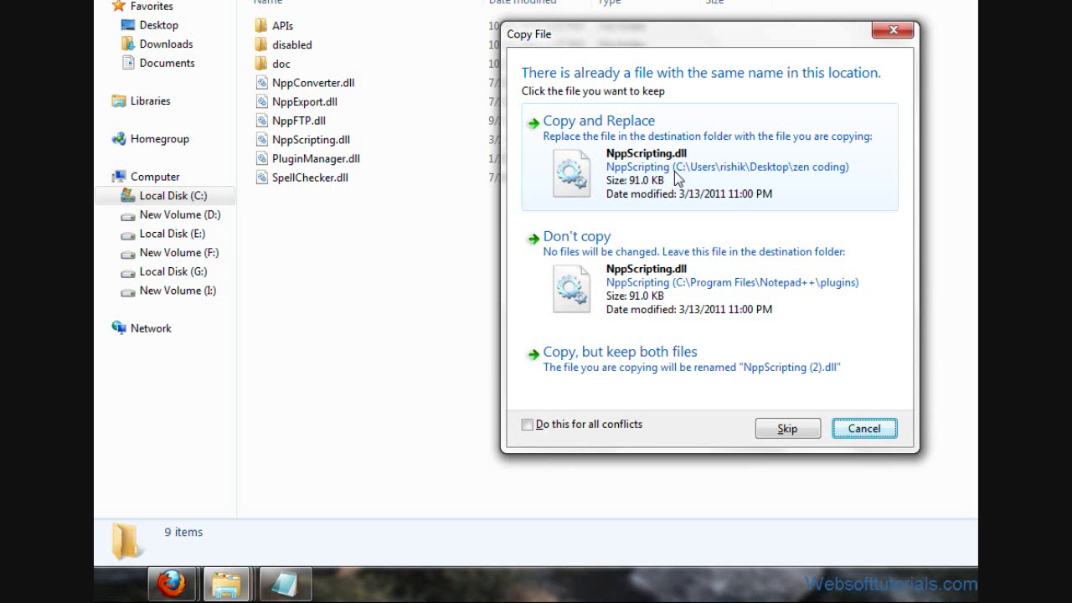
Replace the existing NppScripting.dll and approve the administrator permission prompt.
click(598, 120)
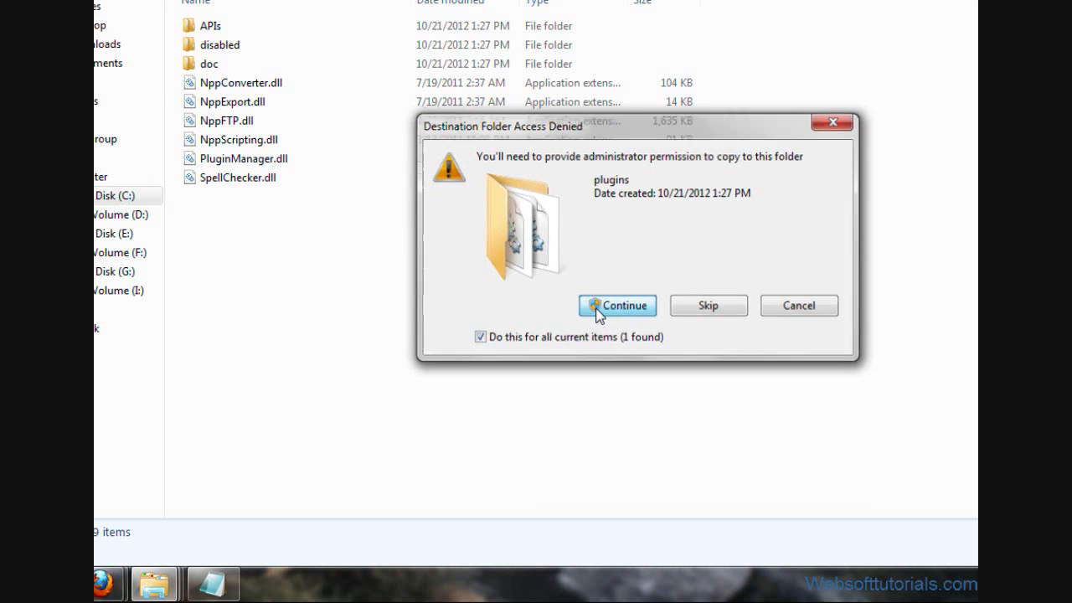
click(617, 305)
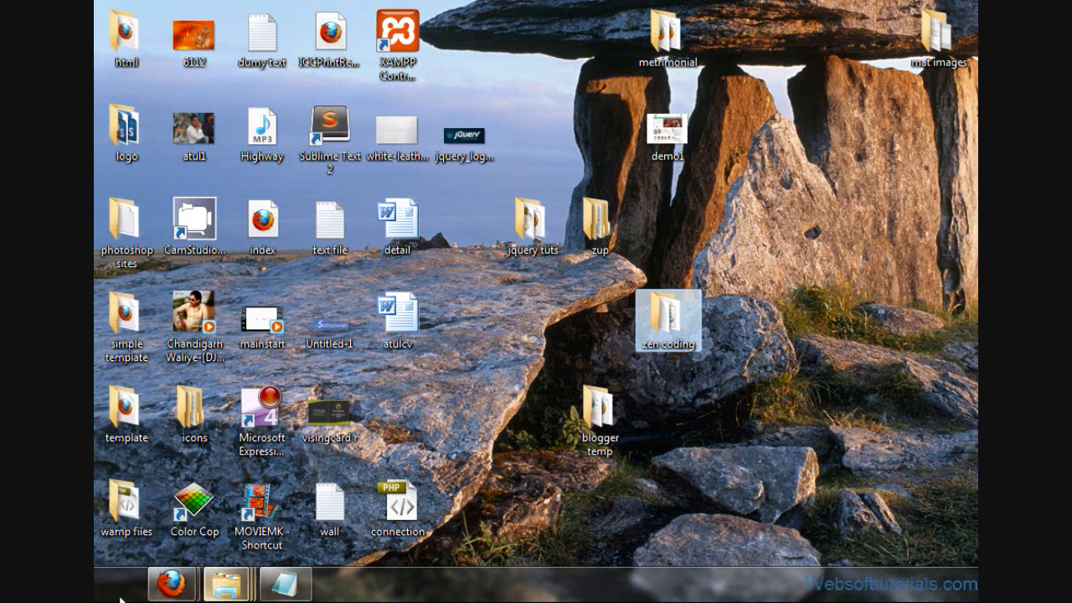
Launch Notepad++ from the Start menu program list.
click(115, 583)
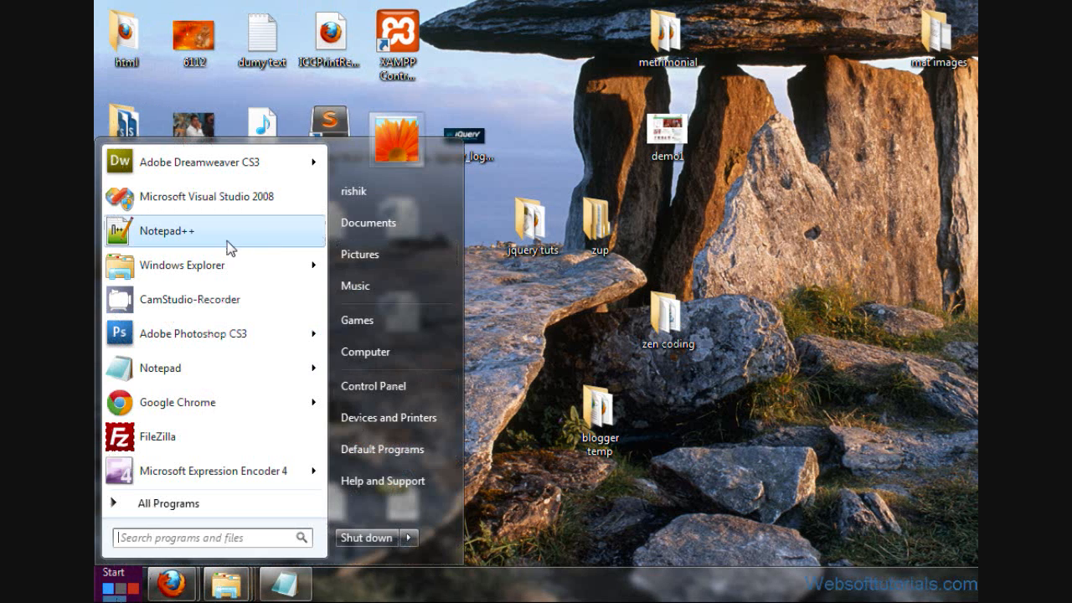
click(168, 230)
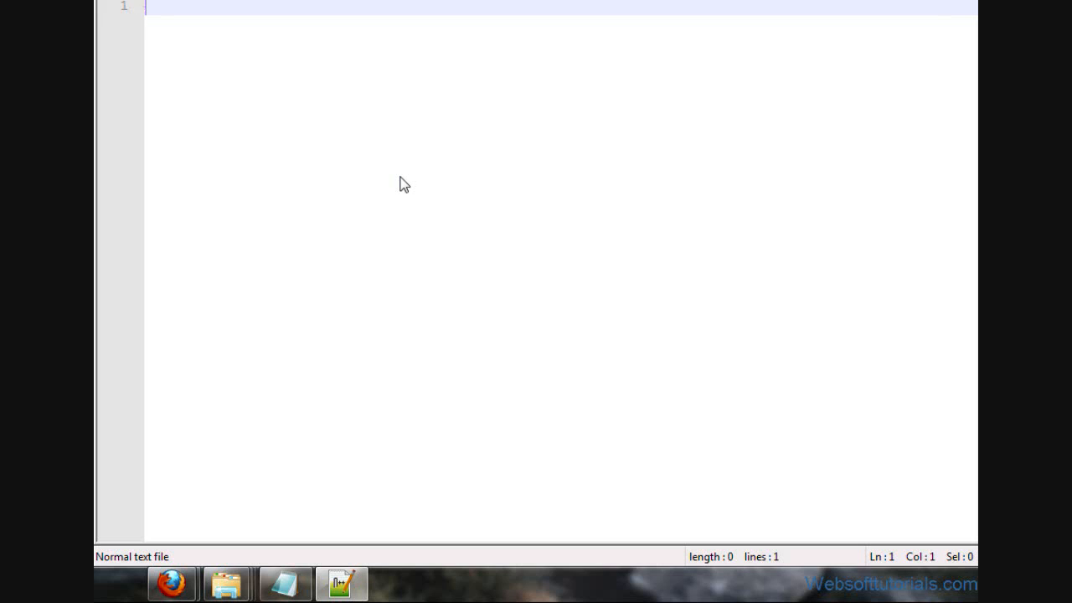
Type html: and expand it with Tab into the ten-line HTML5 skeleton.
text(html)
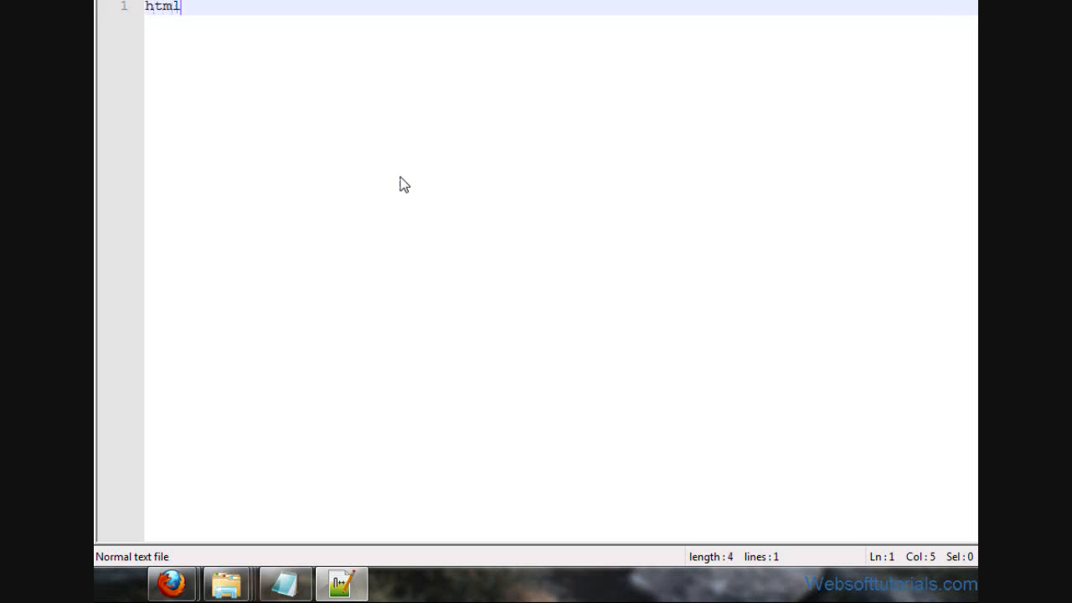
text(:)
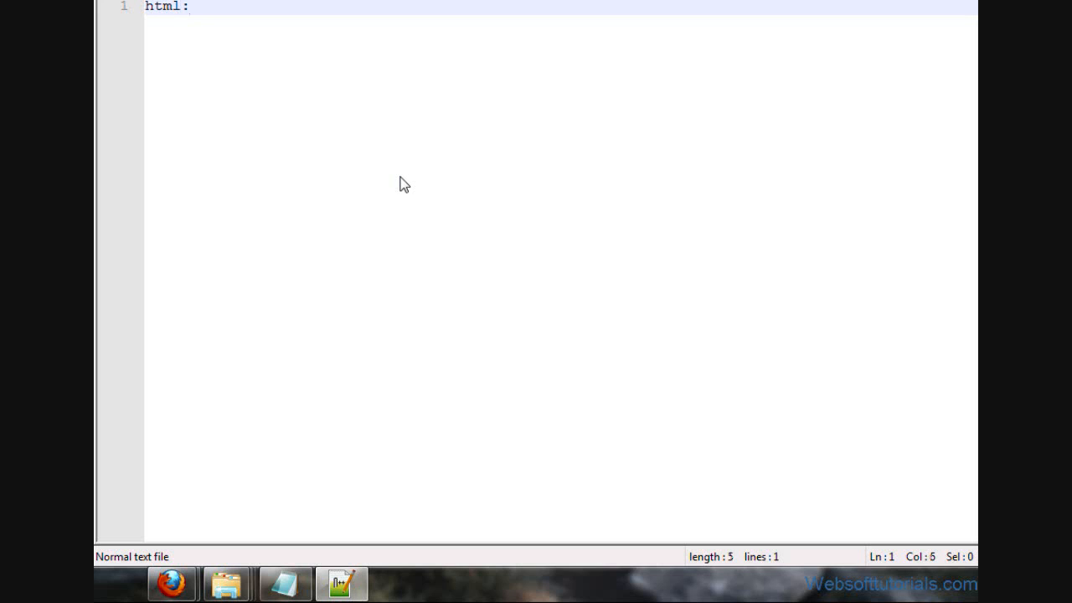
key(Tab)
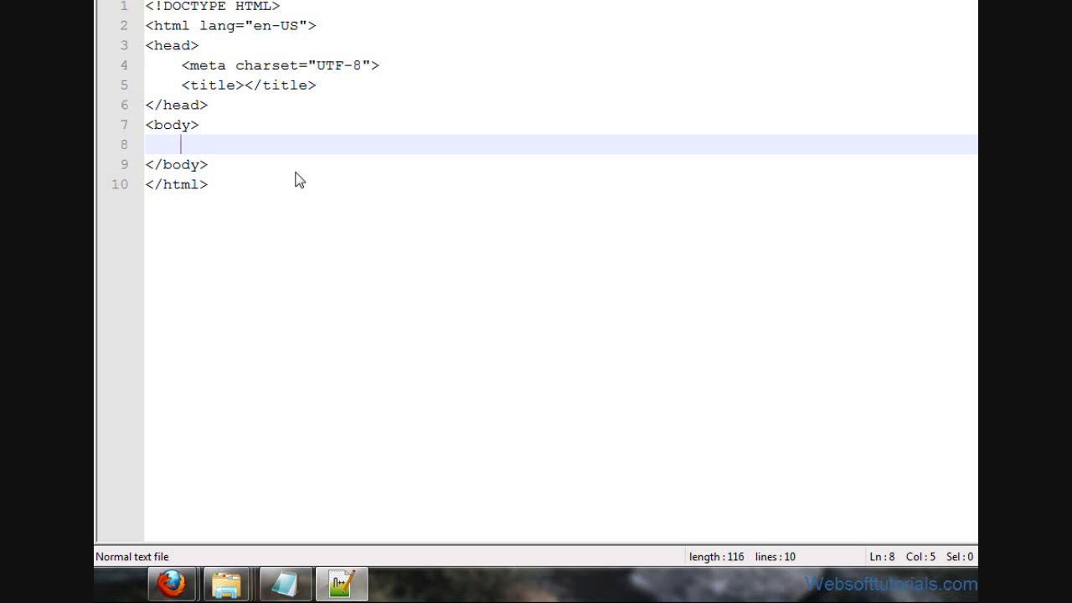
Cancel the Save As dialog that appeared while typing 'ul'.
text(u)
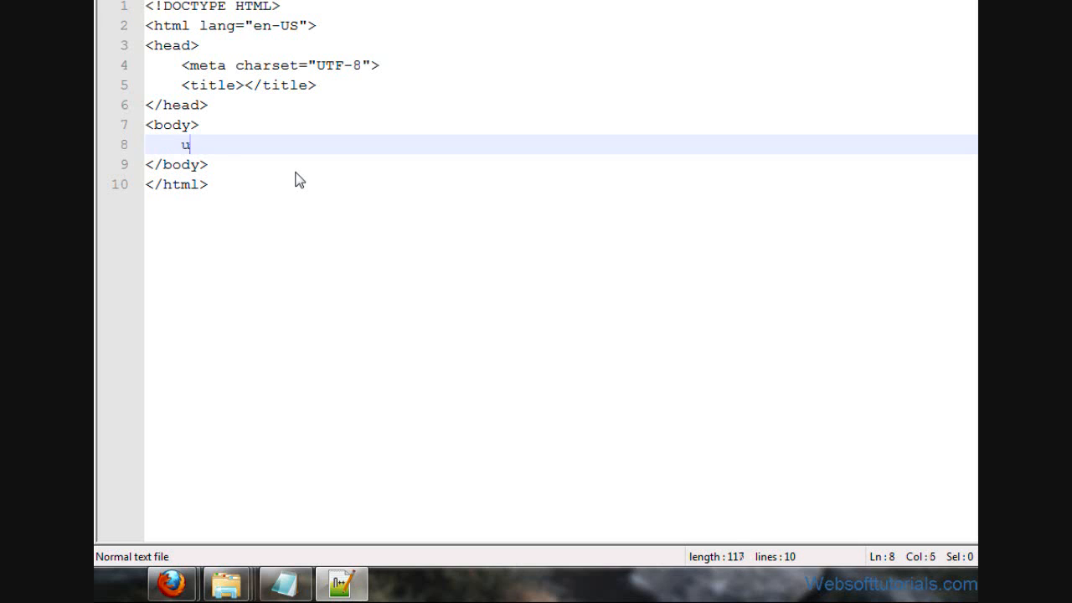
text(l)
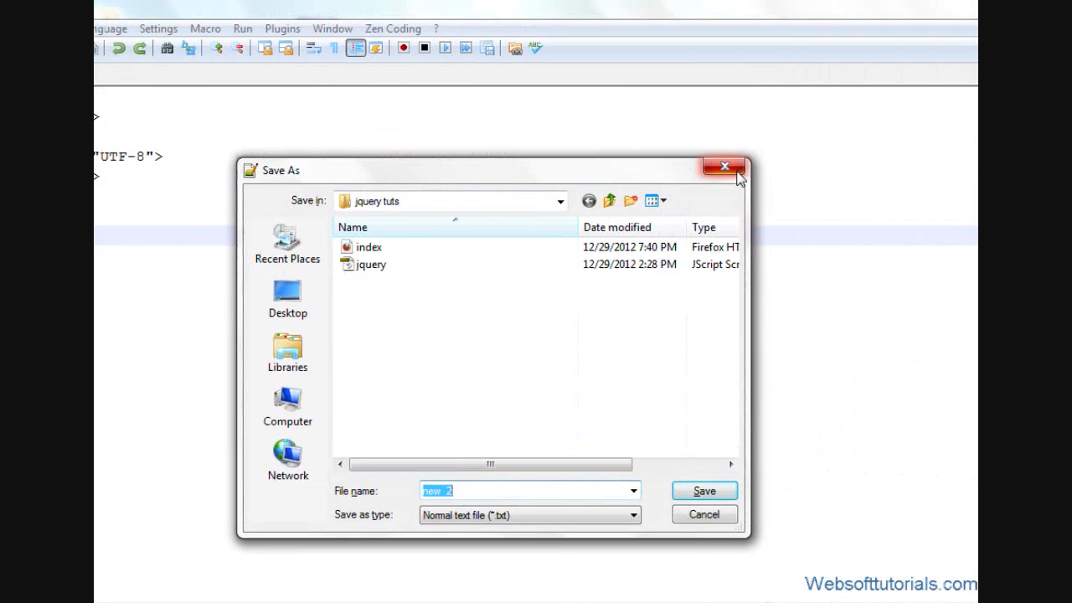
click(703, 490)
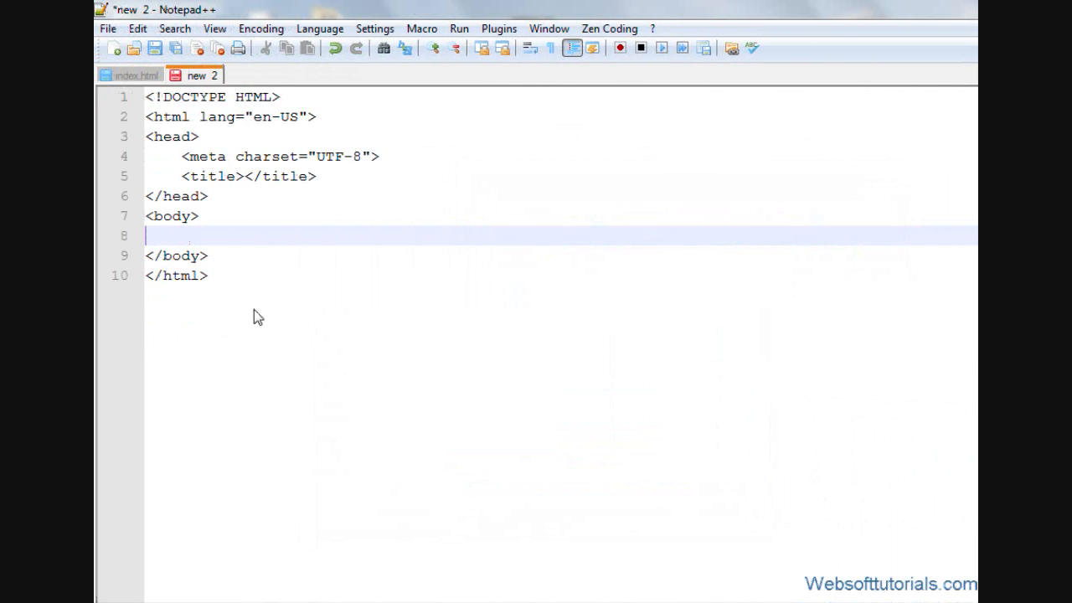
Type ul>li*4 in the body and expand it with Tab.
text(ul)
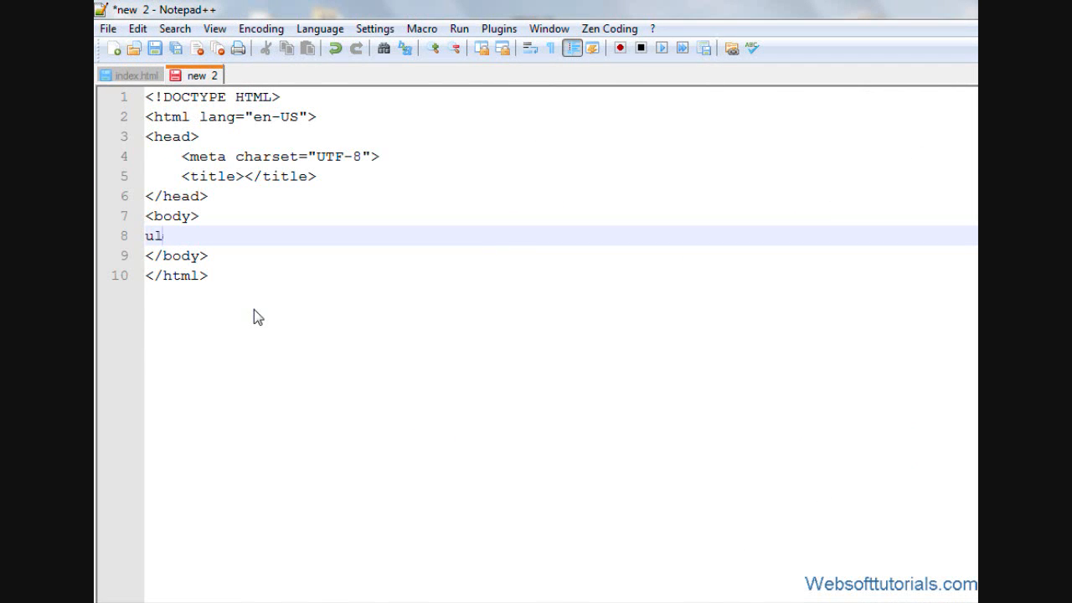
text(>li)
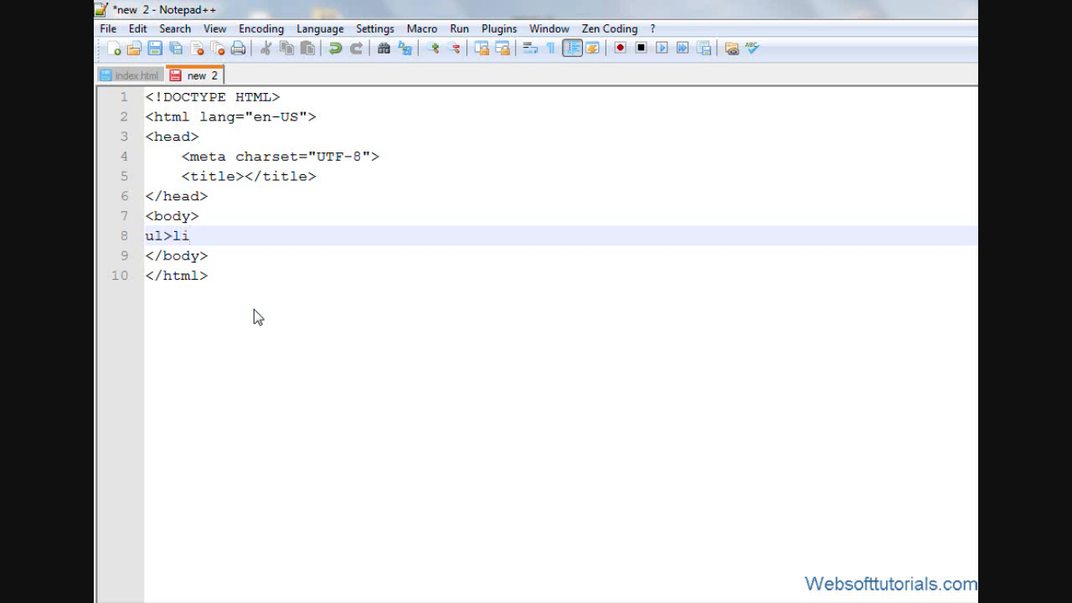
text(4)
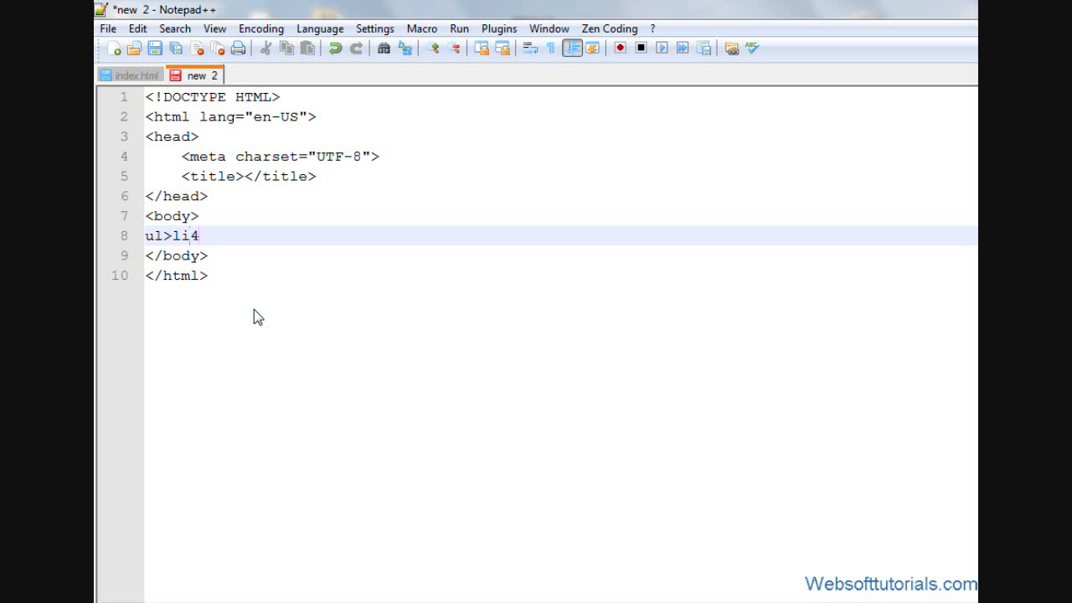
text(*)
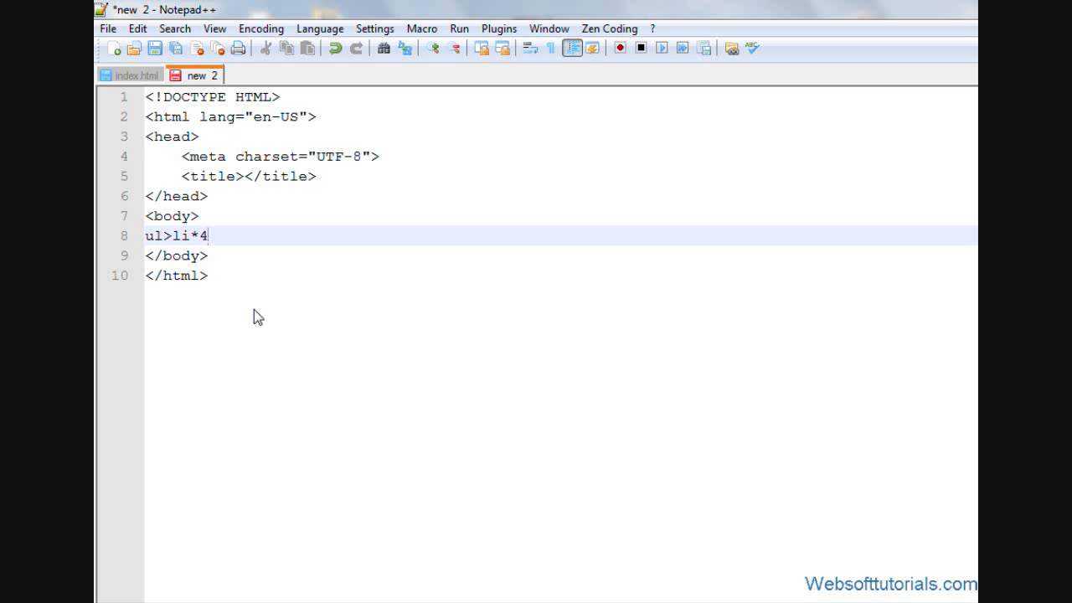
key(Tab)
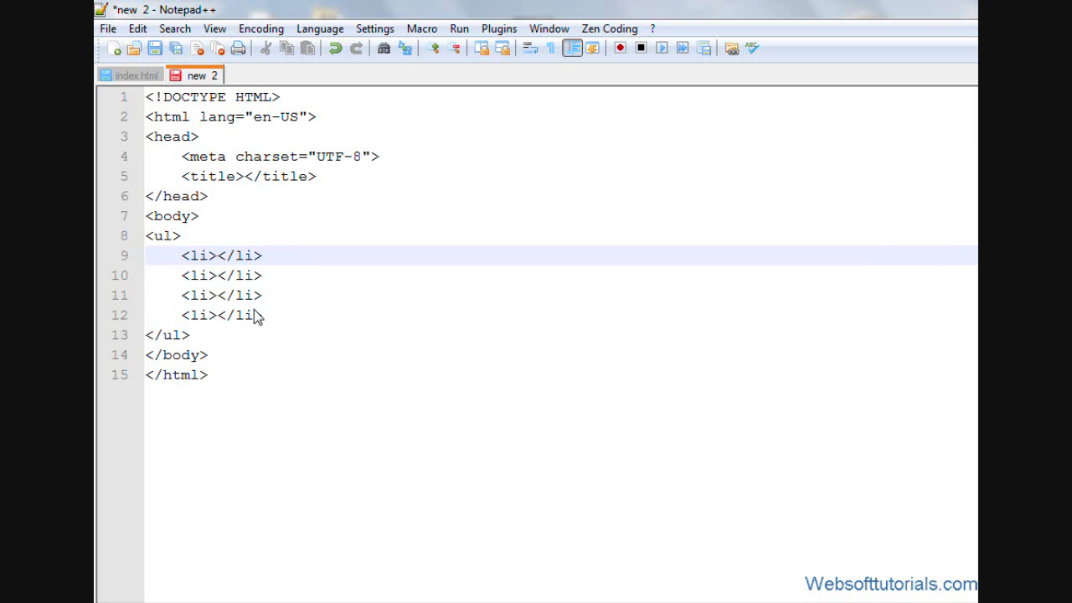
text(ul>li*4)
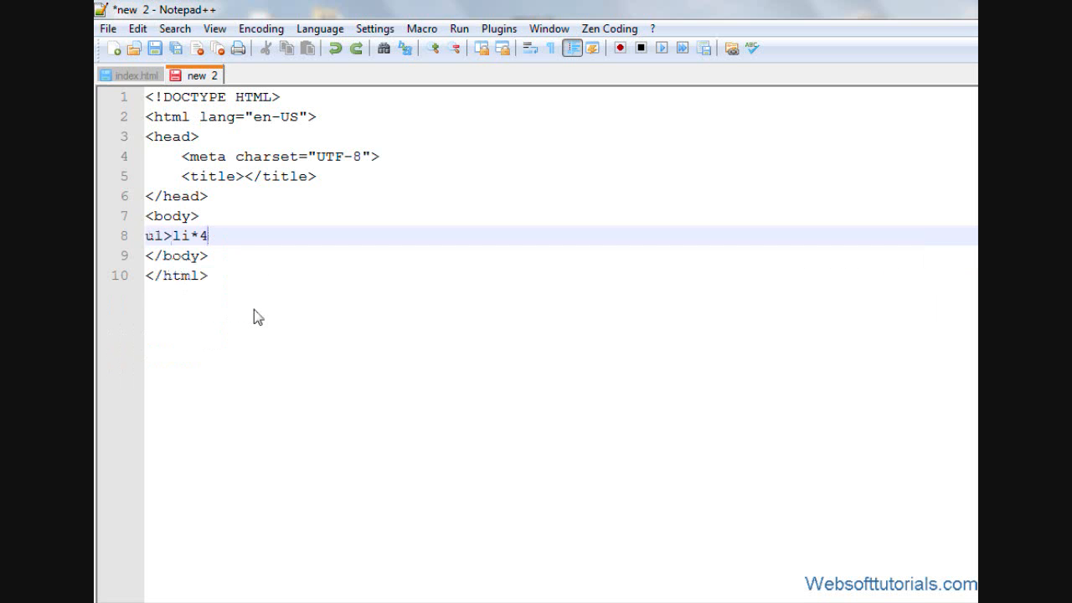